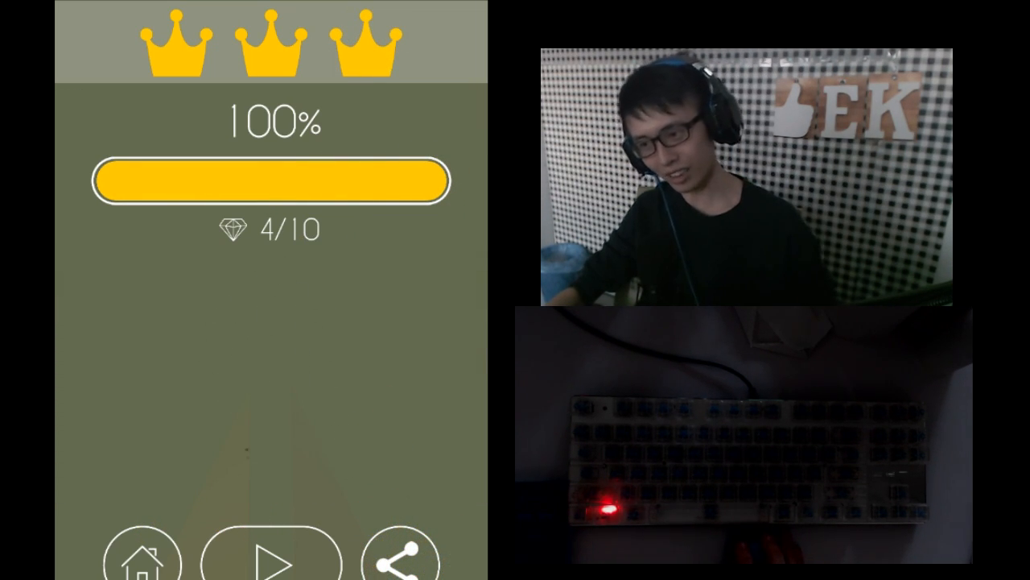
Step: Return home to the level select screen showing The Autumn at 100% with three crowns
left_click(272, 562)
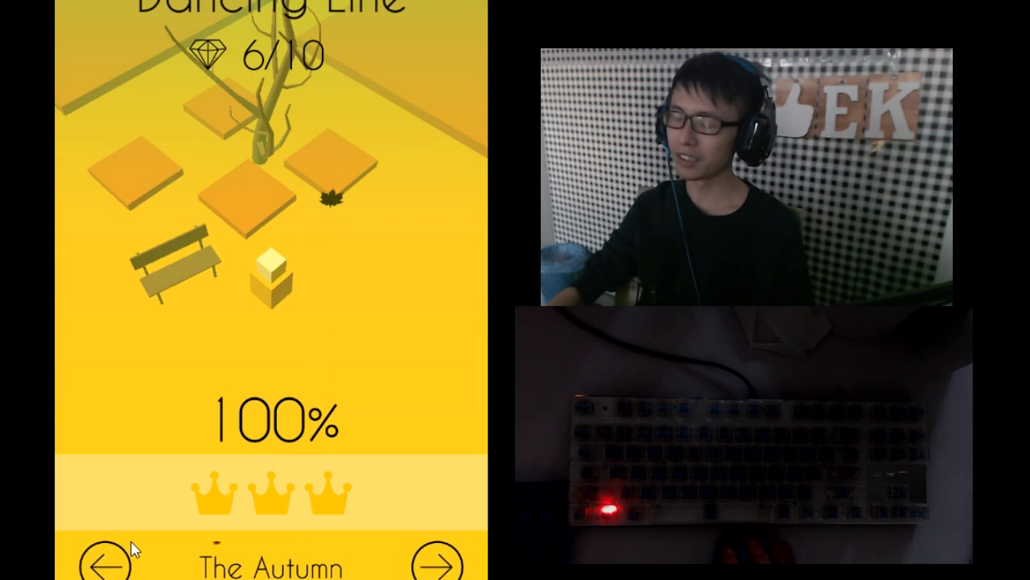